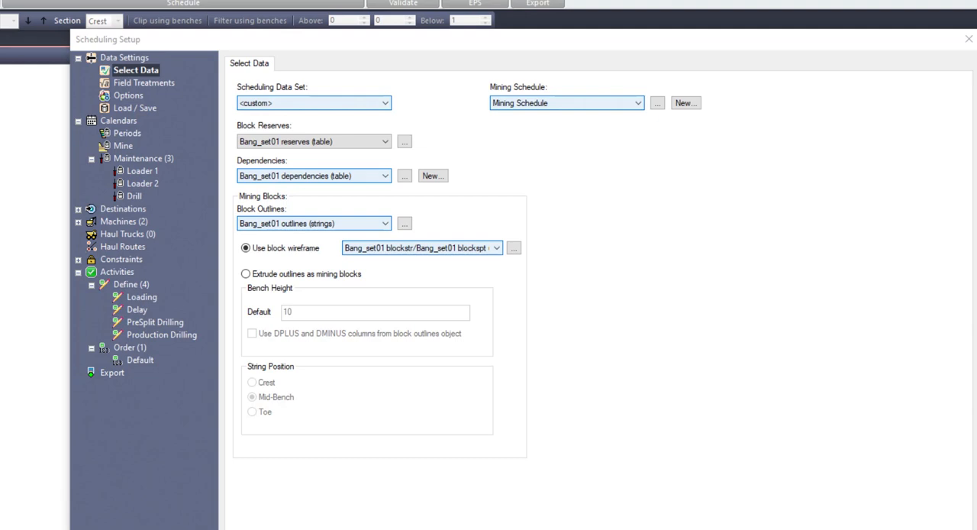
Add a new mining schedule table named 'Schedule 2' and show the Periods calendar.
{"action": "left_click", "coordinate": [684, 103]}
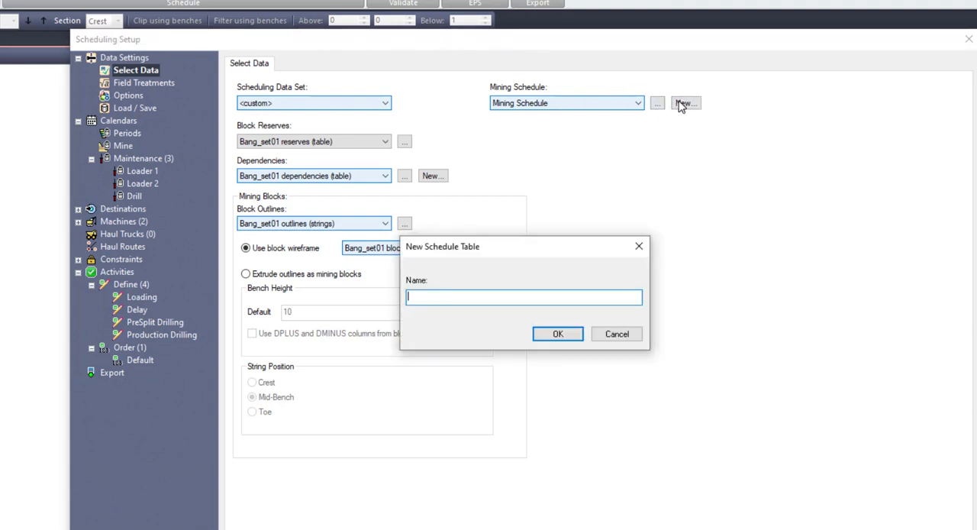
{"action": "type", "text": "Schedule 2"}
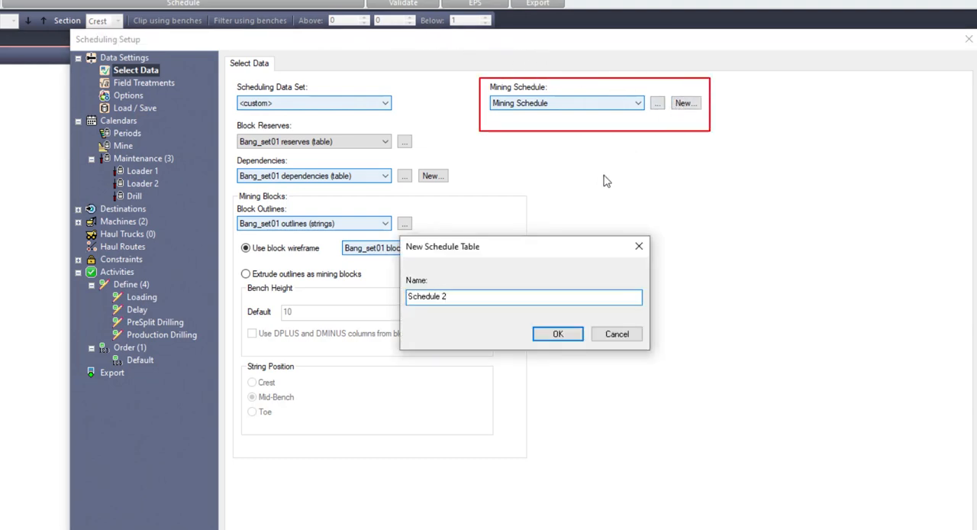
{"action": "left_click", "coordinate": [558, 334]}
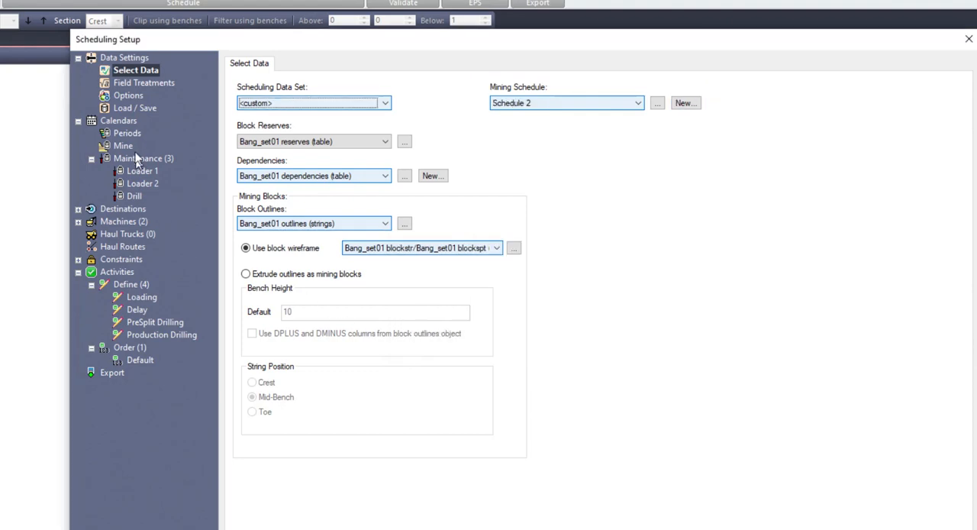
{"action": "left_click", "coordinate": [127, 133]}
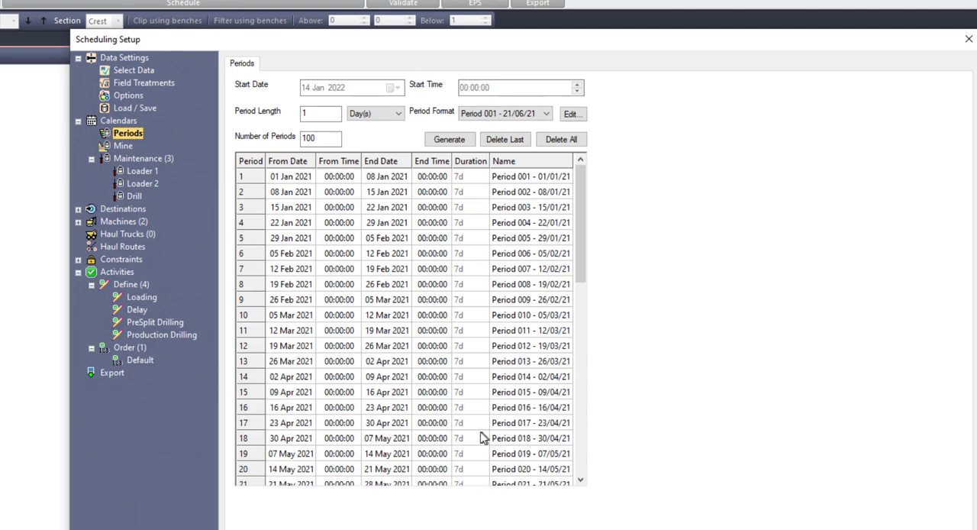
Close Scheduling Setup to see the pit and mining blocks in 3D.
{"action": "left_click", "coordinate": [968, 39]}
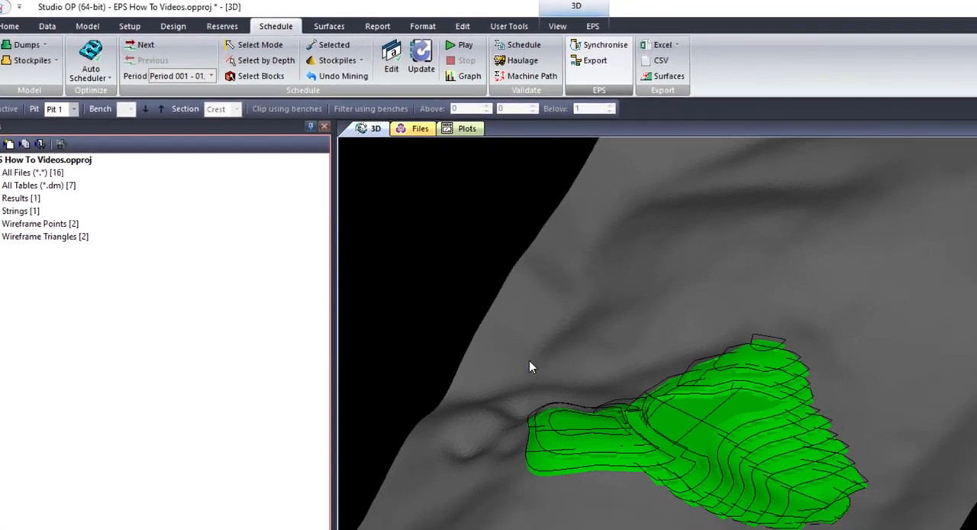
Open the Synch StudioOP and EPS dialog from the Schedule ribbon's EPS group.
{"action": "left_click", "coordinate": [592, 44]}
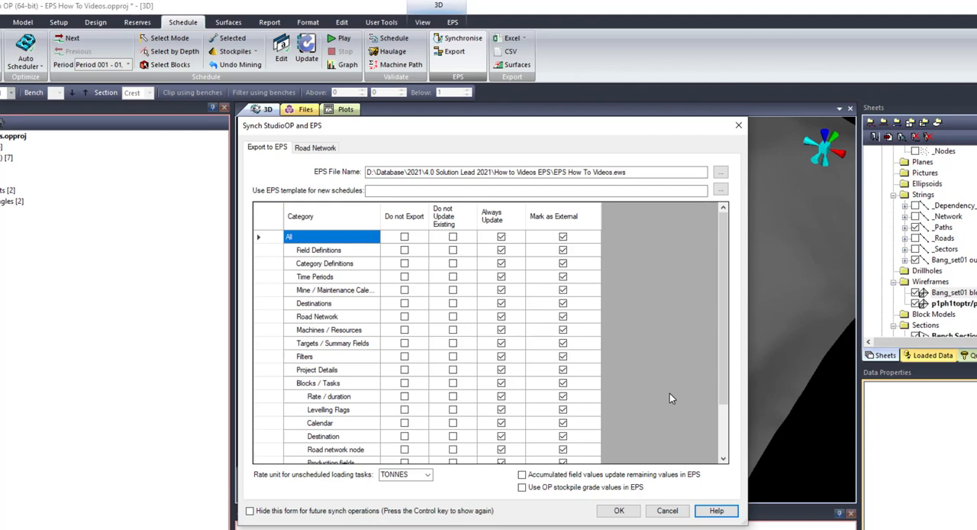
{"action": "left_click", "coordinate": [314, 147]}
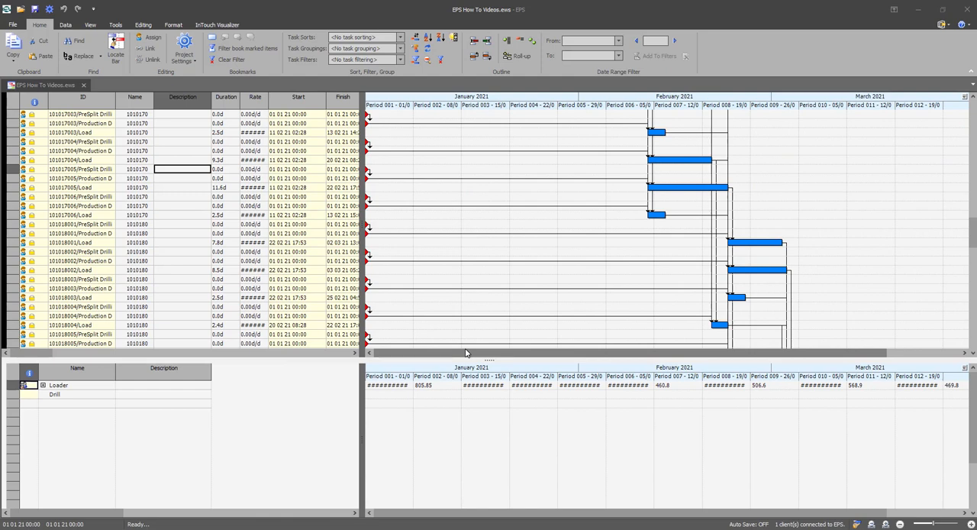
{"action": "mouse_move", "coordinate": [466, 352]}
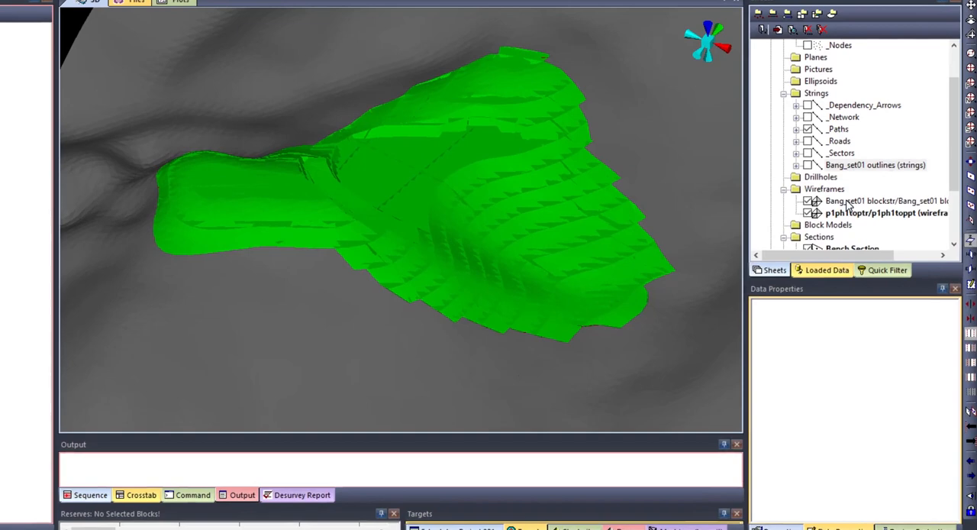
Link the block wireframe in Loaded Data to EPS.
{"action": "right_click", "coordinate": [878, 201]}
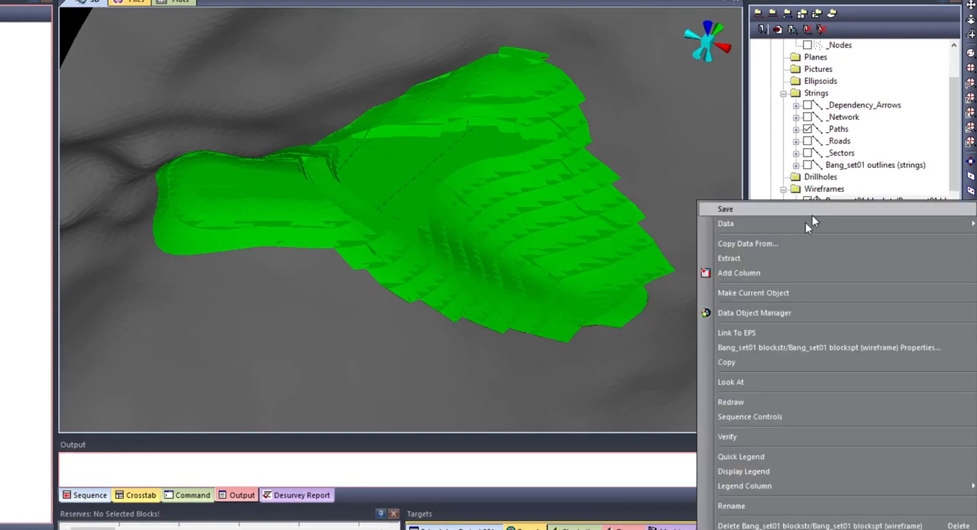
{"action": "mouse_move", "coordinate": [752, 333]}
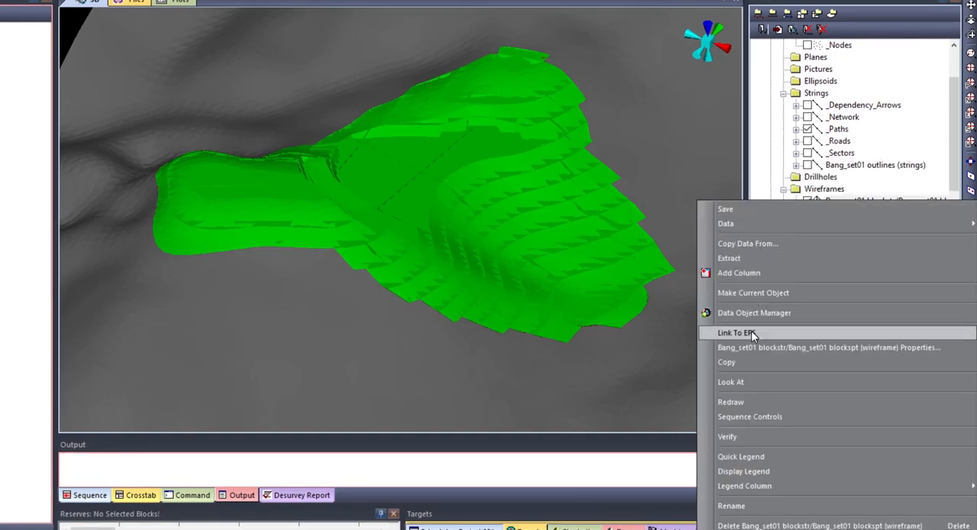
{"action": "left_click", "coordinate": [735, 333]}
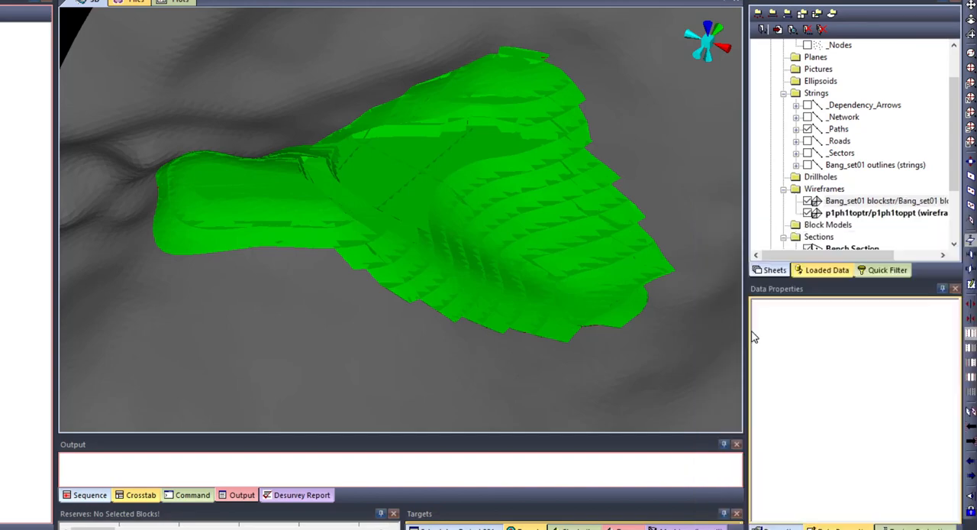
{"action": "left_click", "coordinate": [410, 219]}
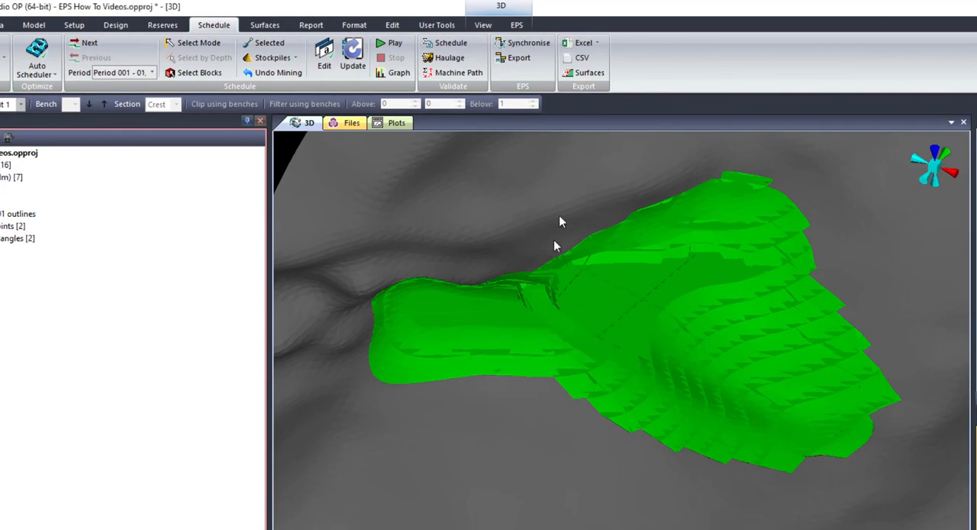
Show the EPS ribbon tools and reopen Scheduling Setup at the weekly Periods calendar.
{"action": "left_click", "coordinate": [532, 24]}
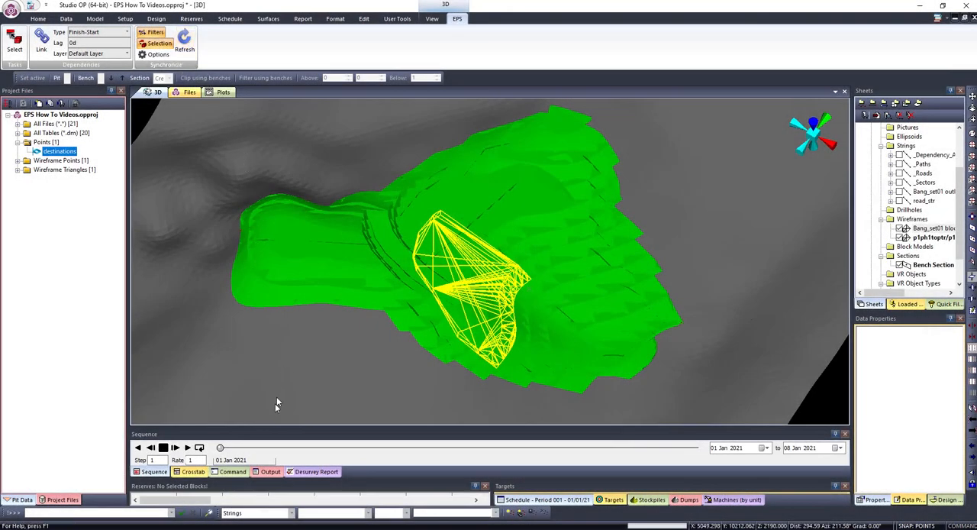
{"action": "left_click_drag", "start_coordinate": [219, 448], "coordinate": [493, 448]}
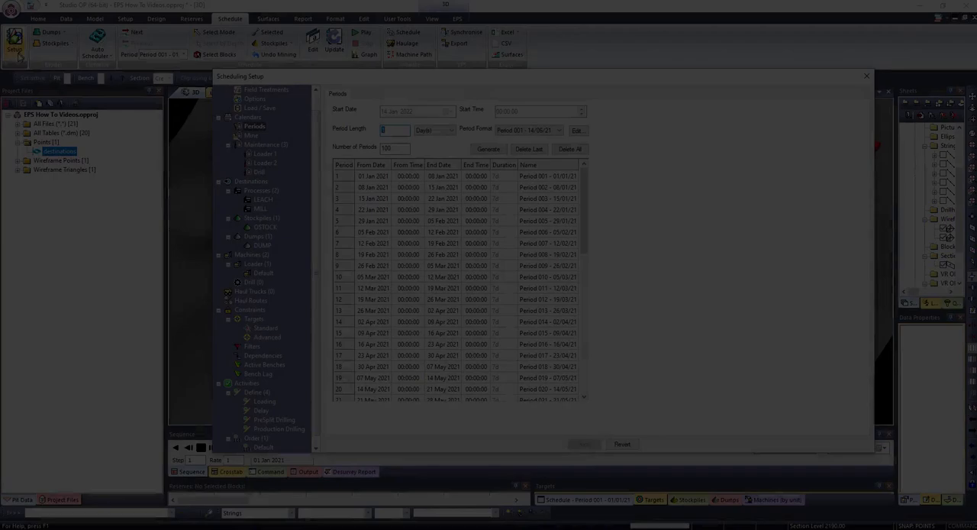
View the Loader 1 maintenance calendar, then EPS reporting calendar periods.
{"action": "left_click", "coordinate": [265, 153]}
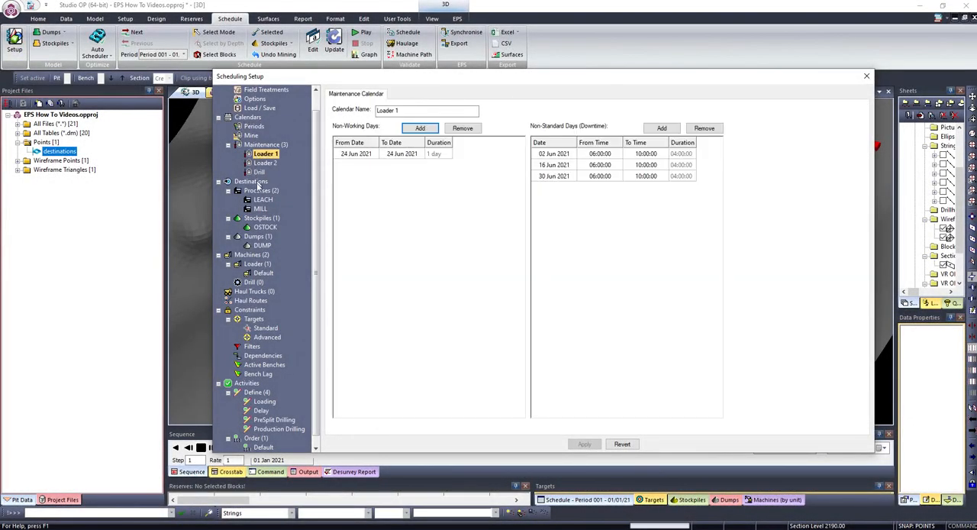
{"action": "left_click", "coordinate": [266, 227]}
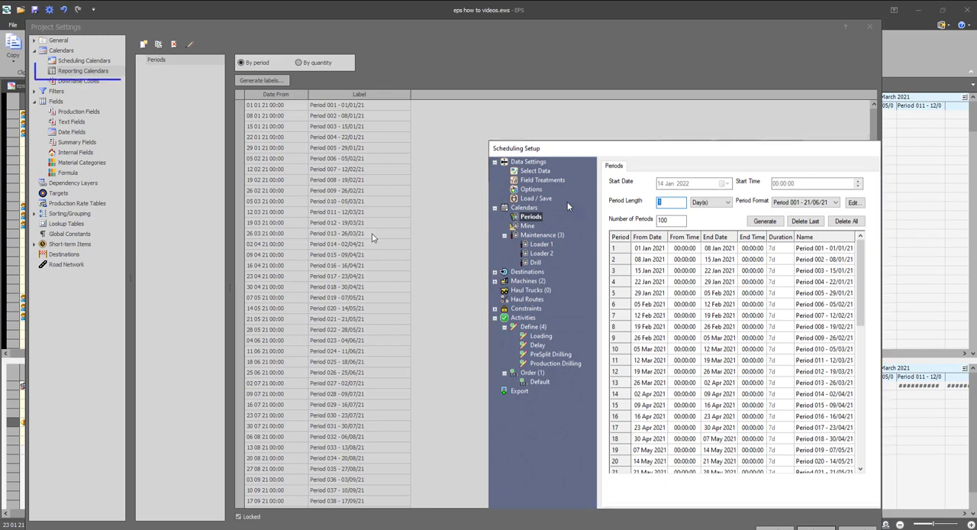
Show EPS Summary Fields with Strip Ratio, Total Tonnes and weekly tonnage targets.
{"action": "left_click", "coordinate": [84, 70]}
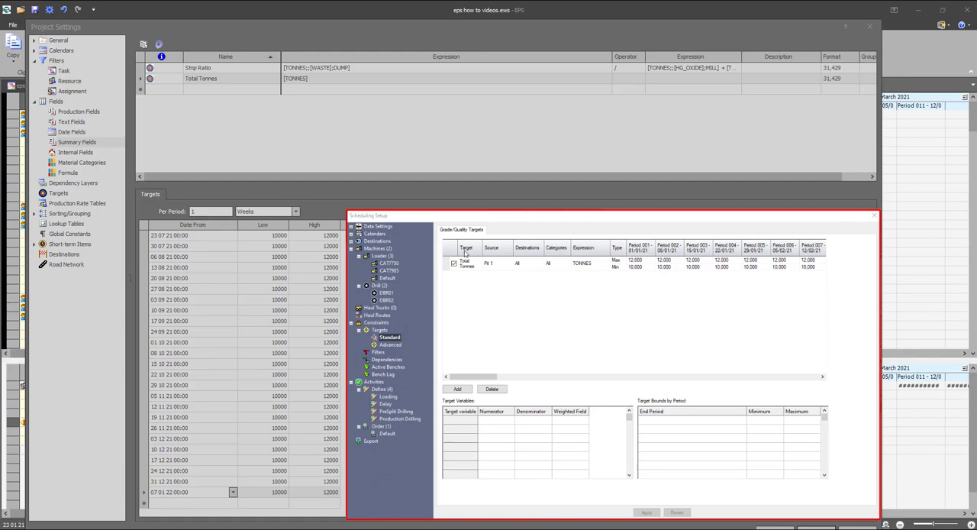
Browse EPS Production Fields, then Text Fields listing BTYPE.
{"action": "left_click", "coordinate": [76, 142]}
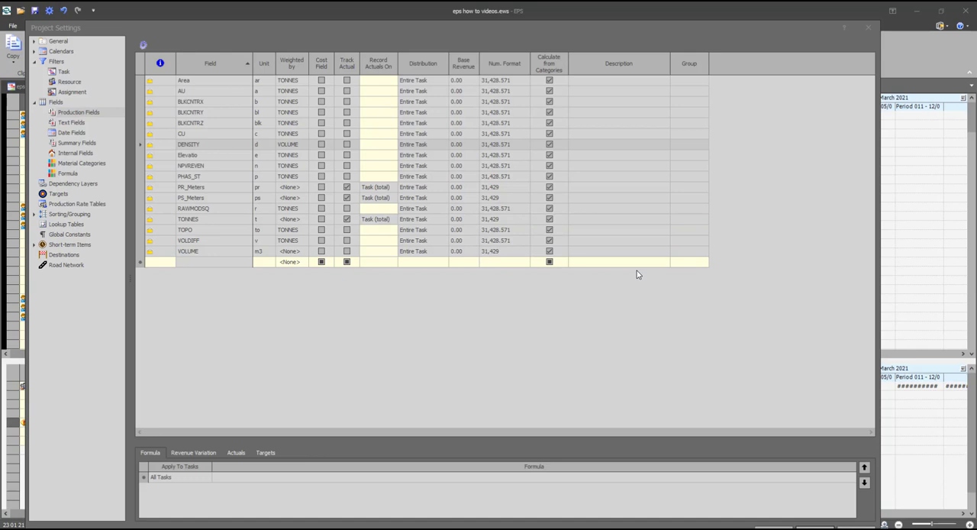
{"action": "left_click", "coordinate": [71, 123]}
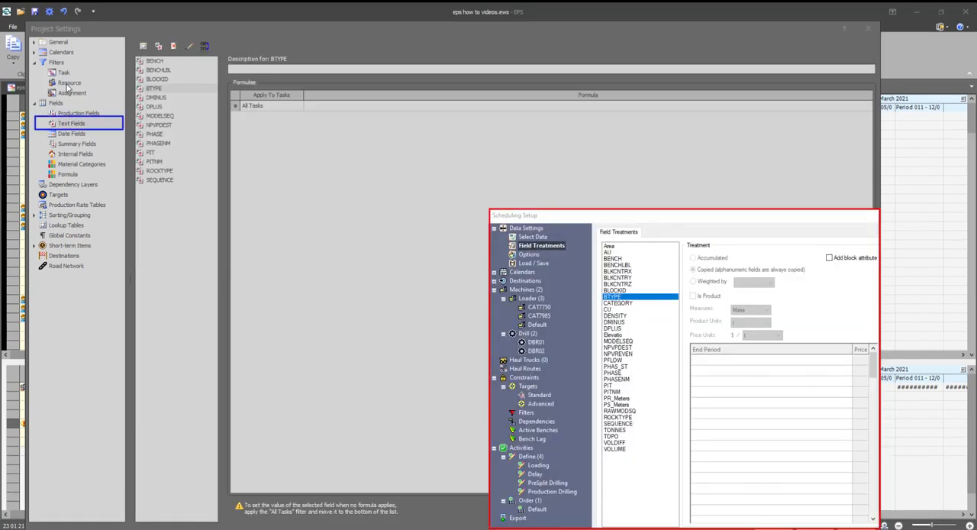